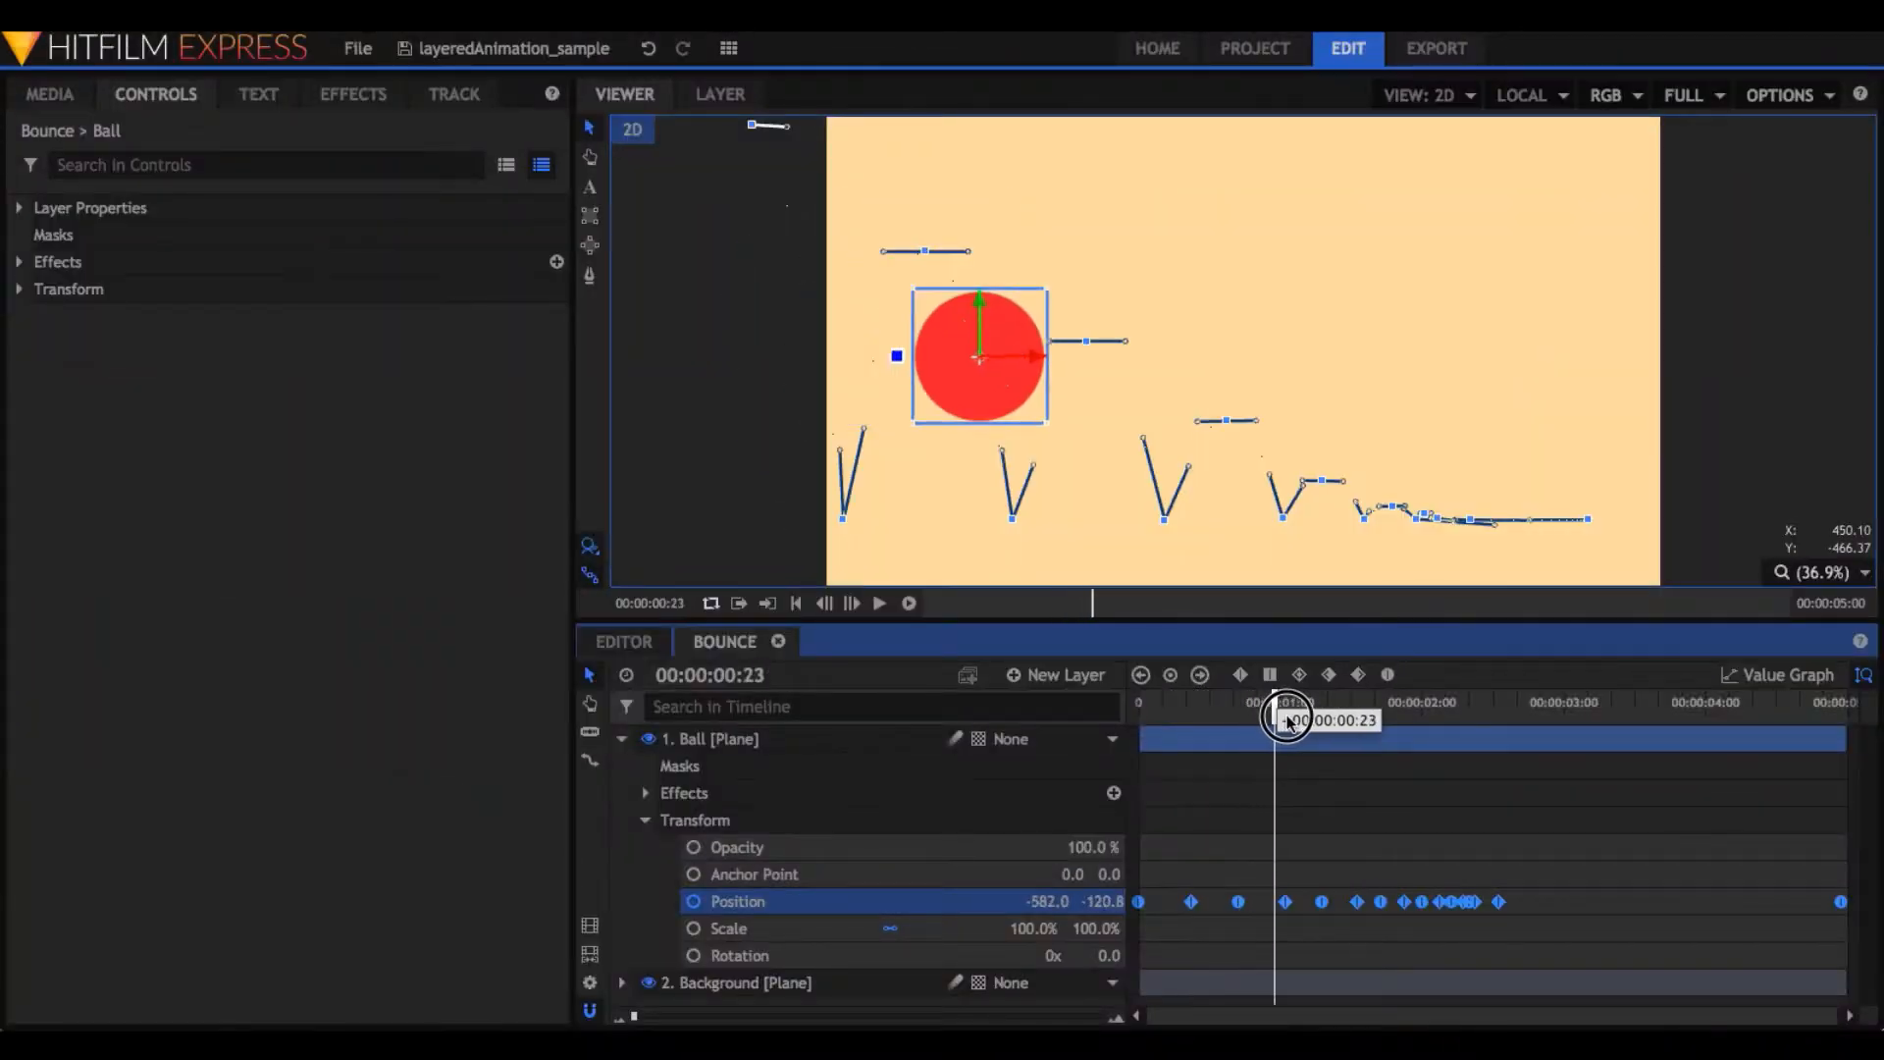
# Step: Switch to the Caterpillar on Grass composite and scrub the playhead to watch the X Position point move
pyautogui.moveTo(1286, 718); pyautogui.dragTo(1319, 718)
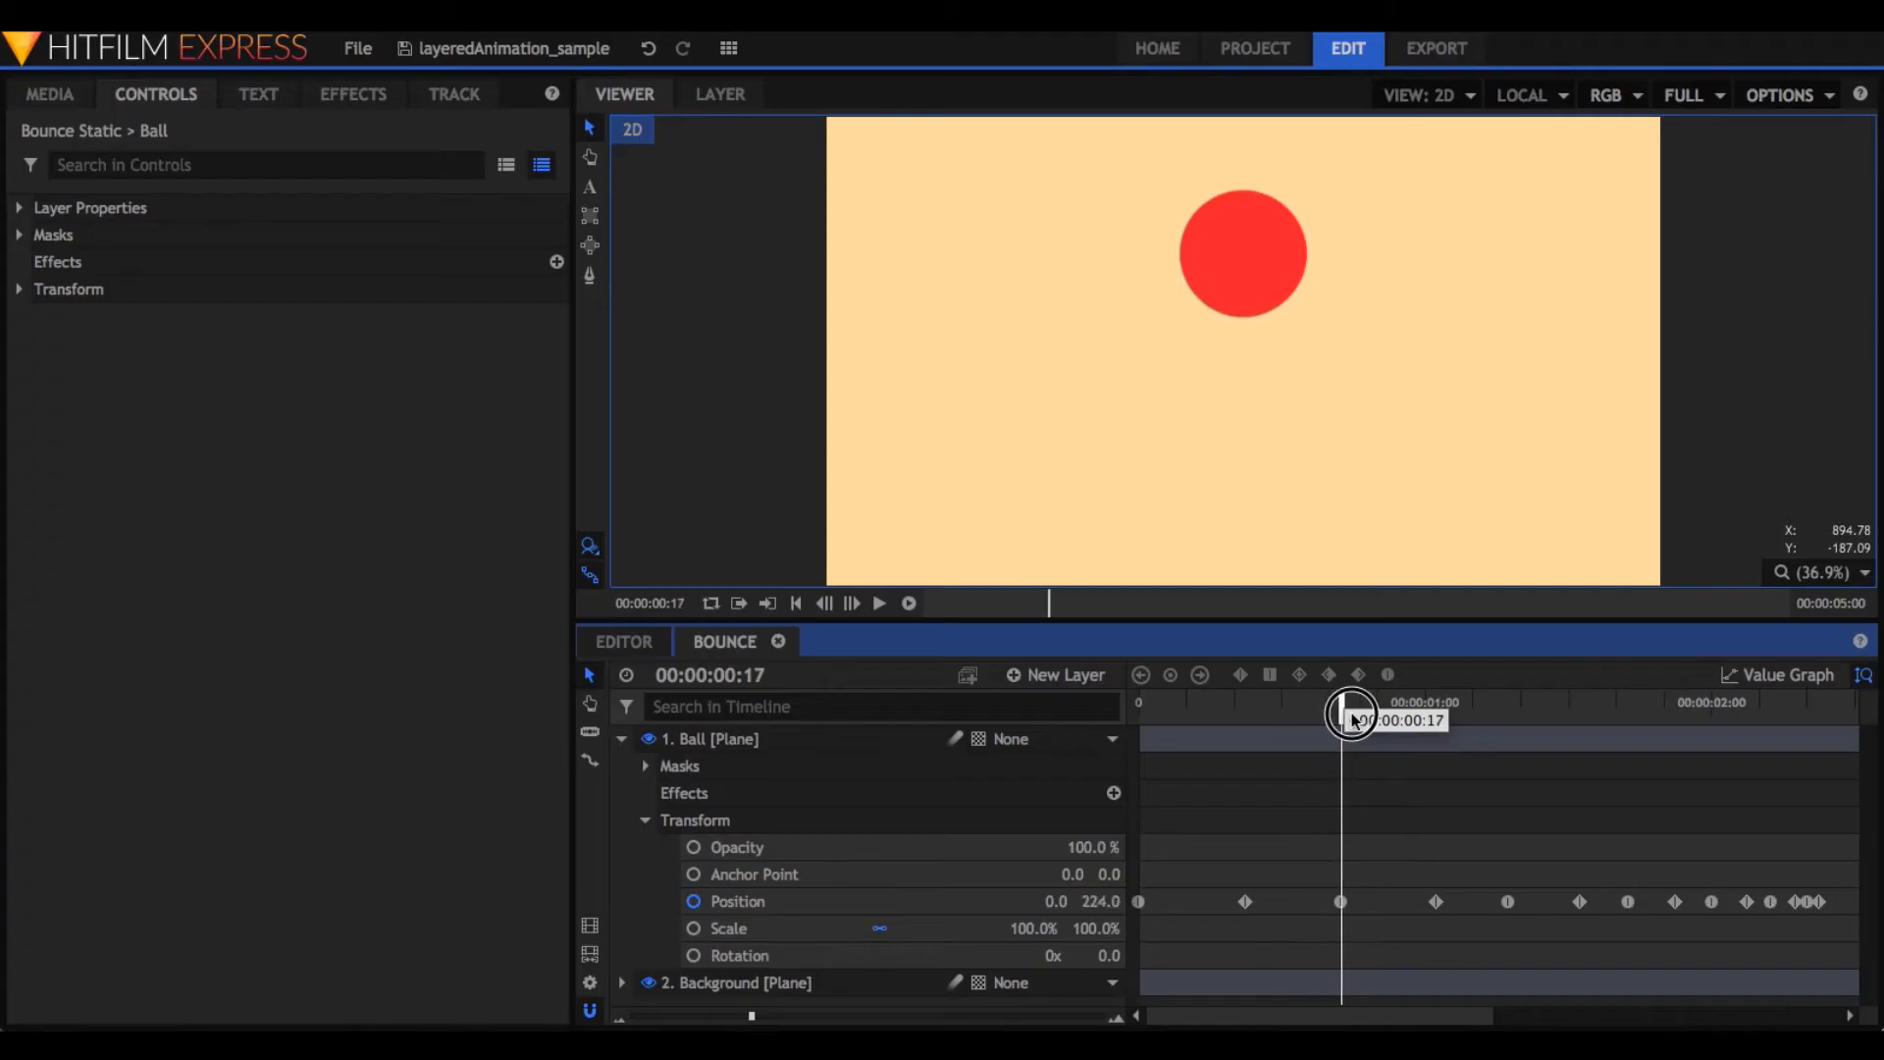
pyautogui.click(1780, 673)
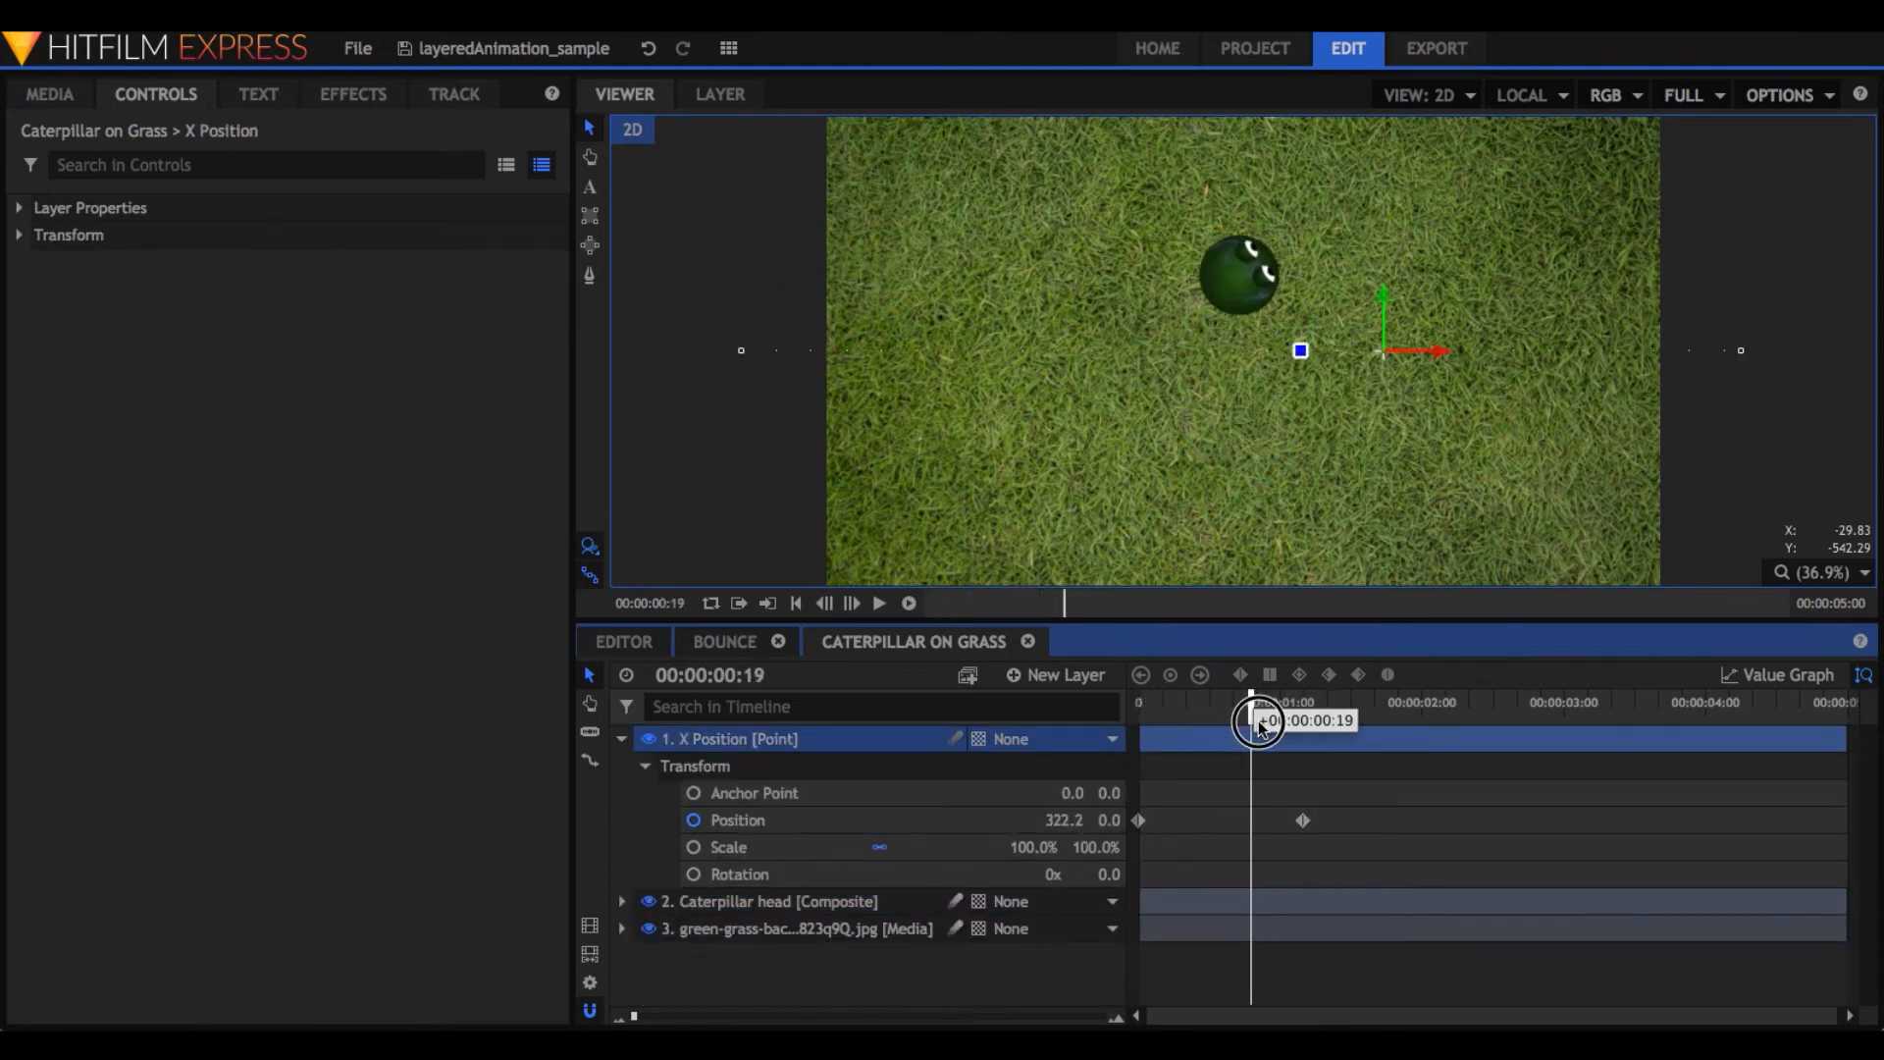
pyautogui.moveTo(1256, 720); pyautogui.dragTo(1164, 721)
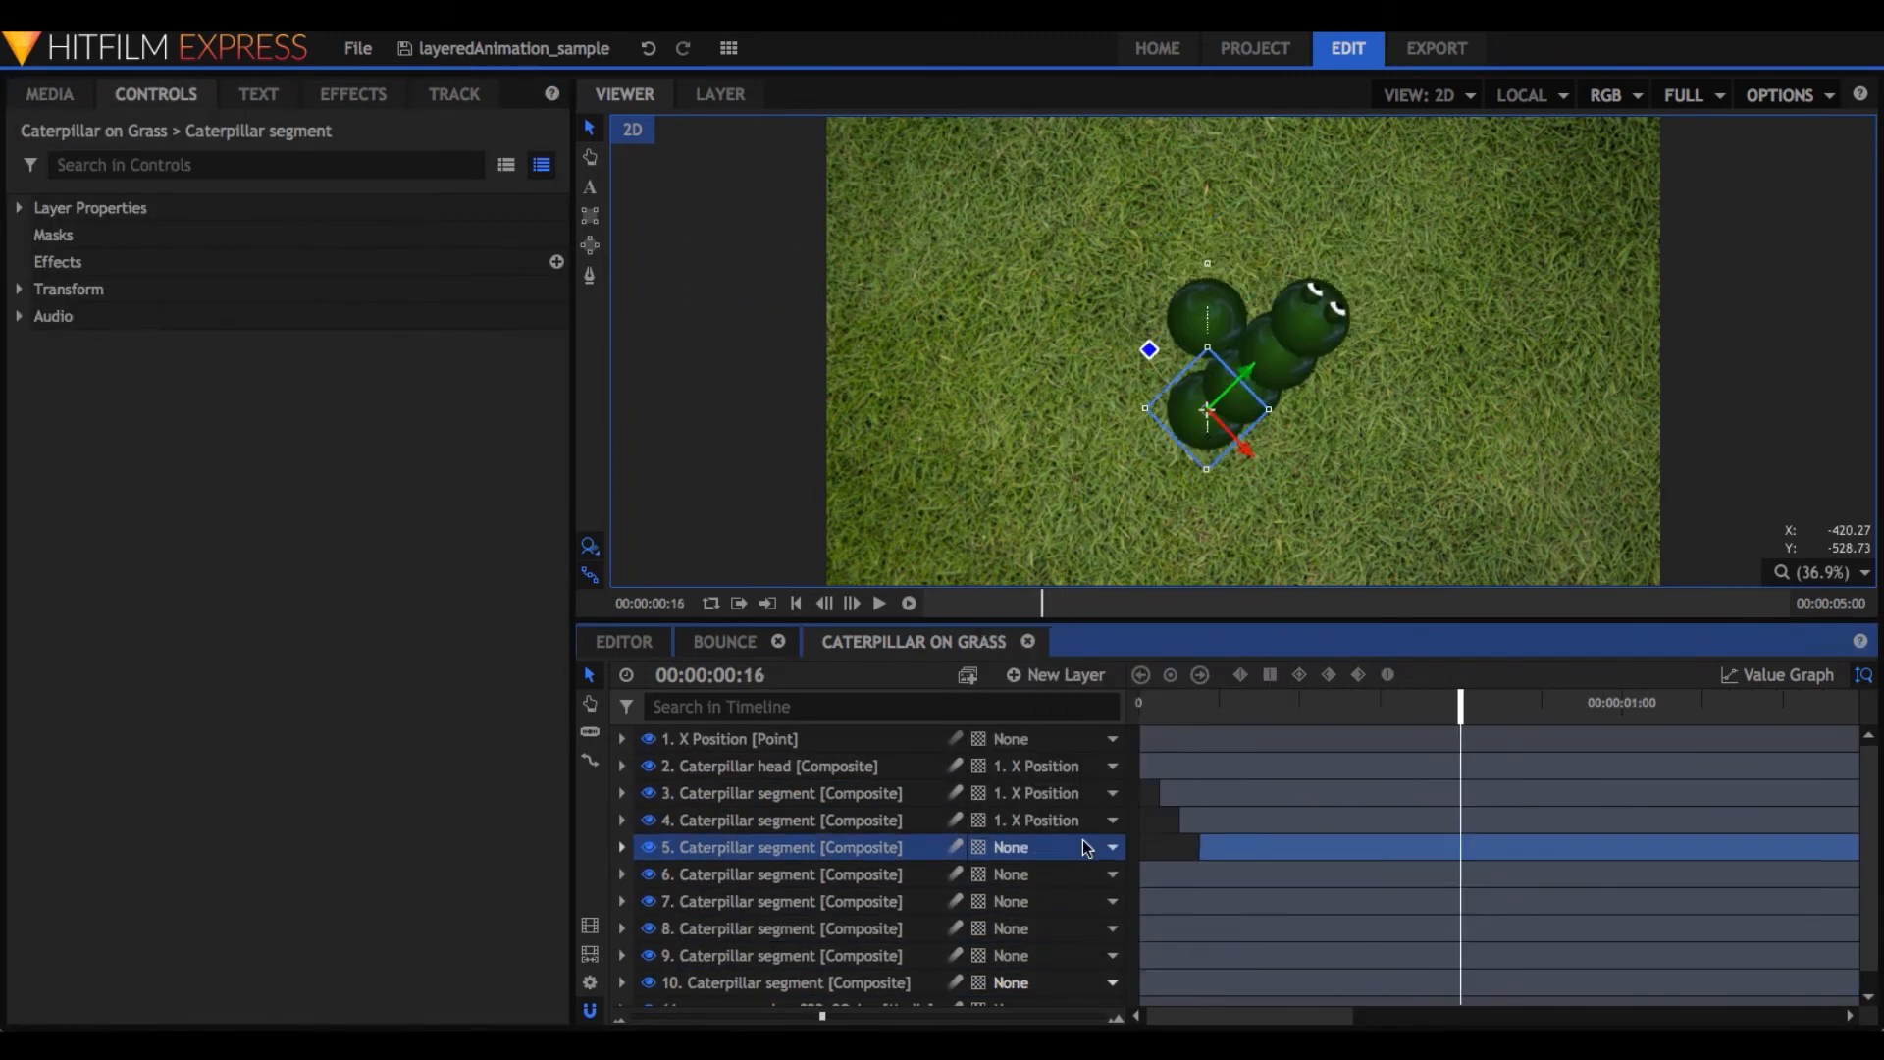
# Step: Parent a caterpillar segment layer to 1. X Position so it follows the point
pyautogui.click(879, 603)
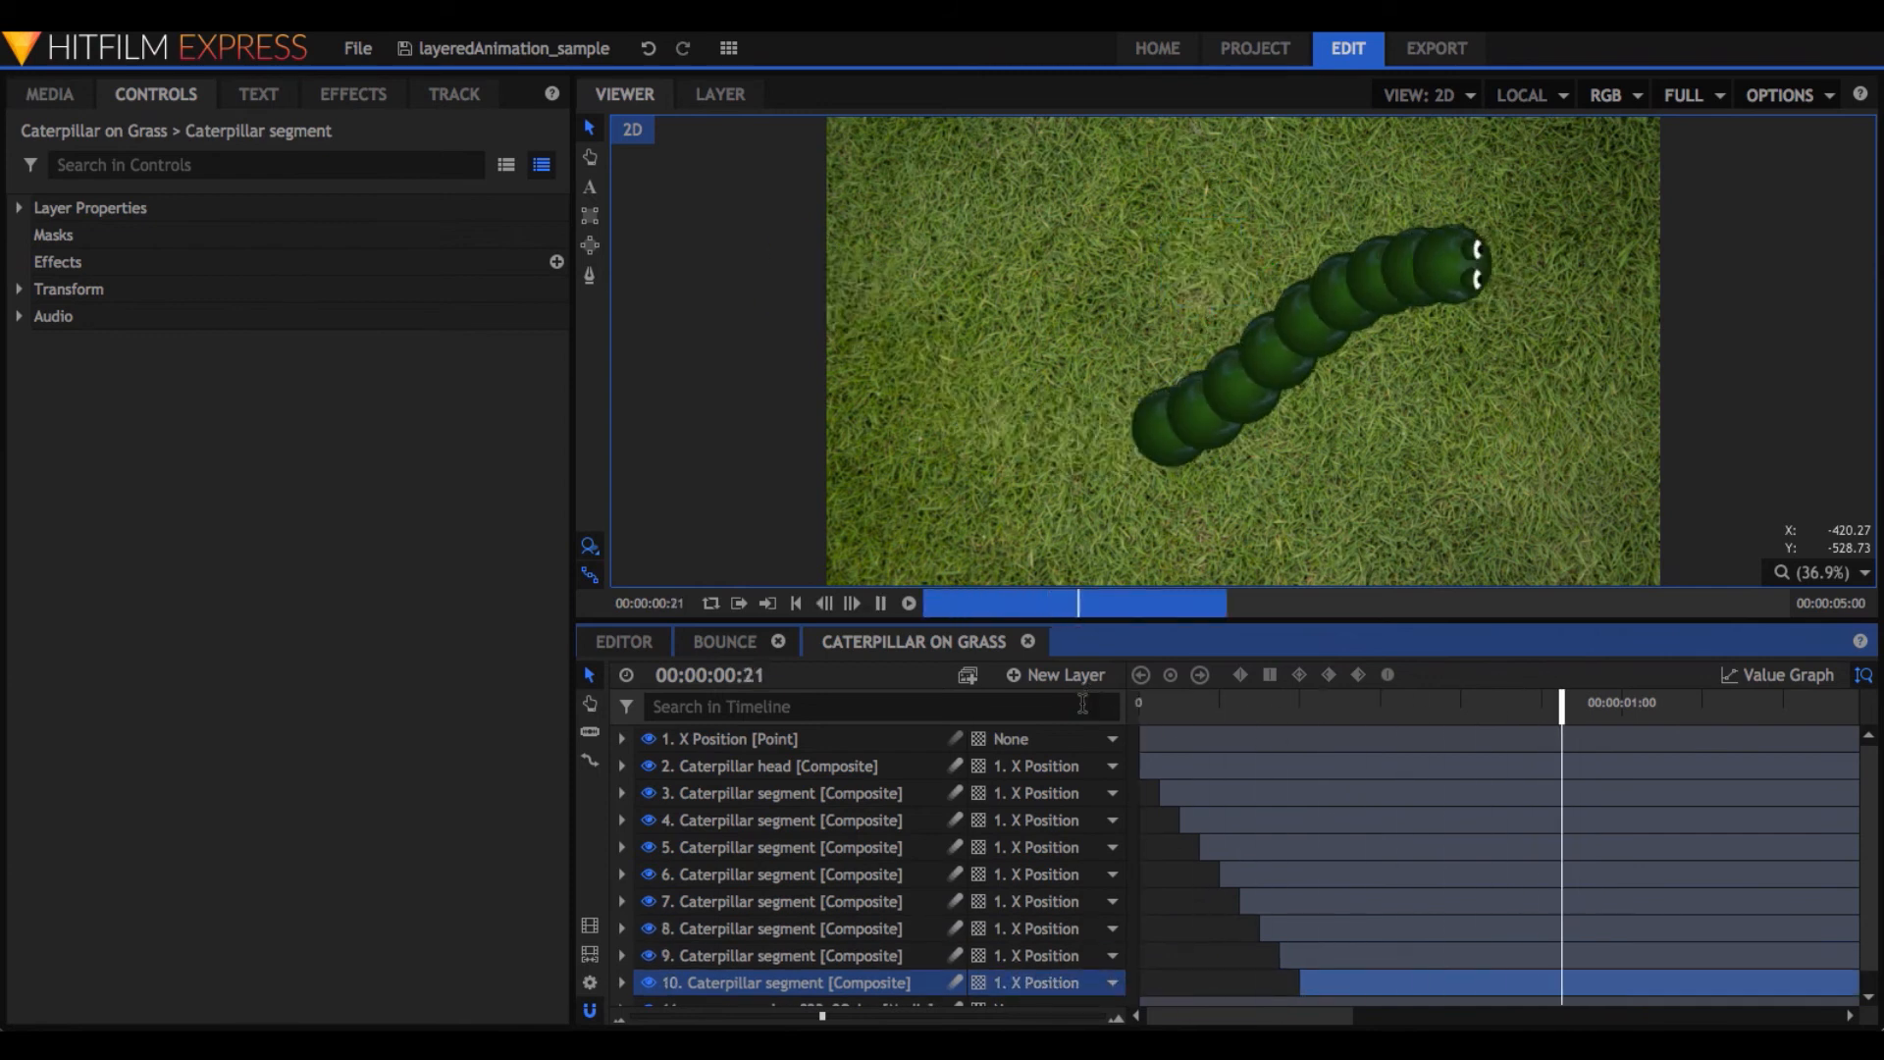